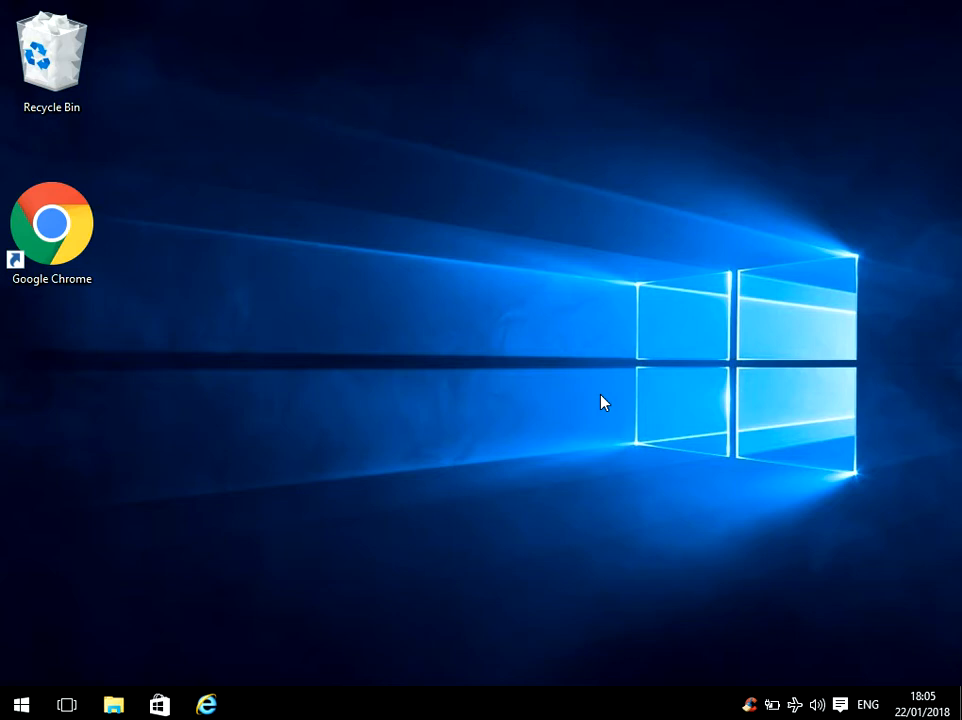
mouse_move(364, 462)
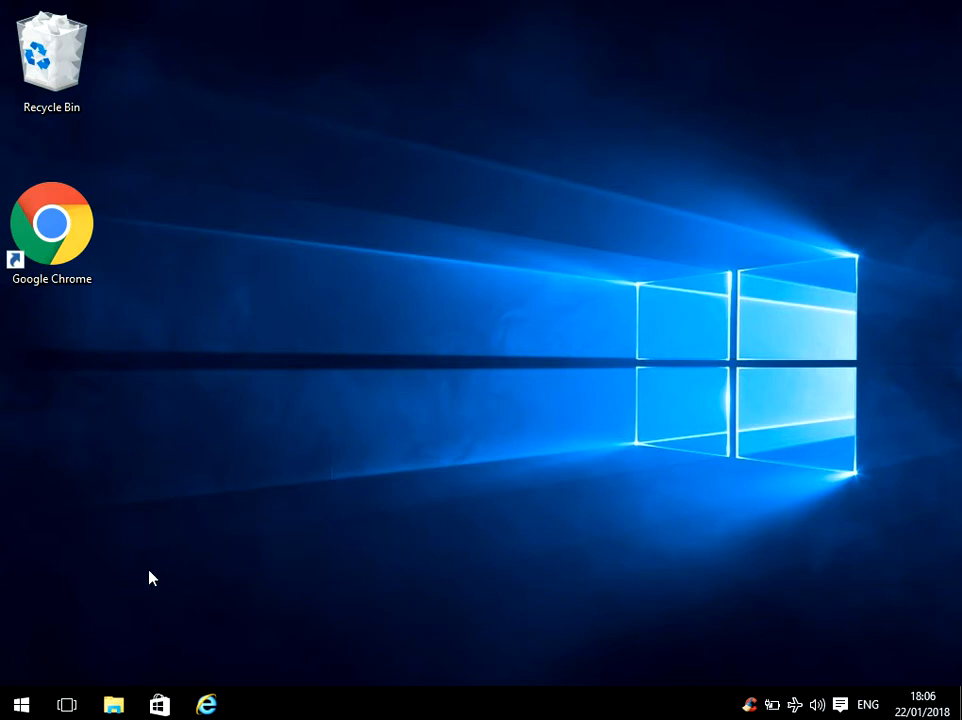
mouse_move(590, 480)
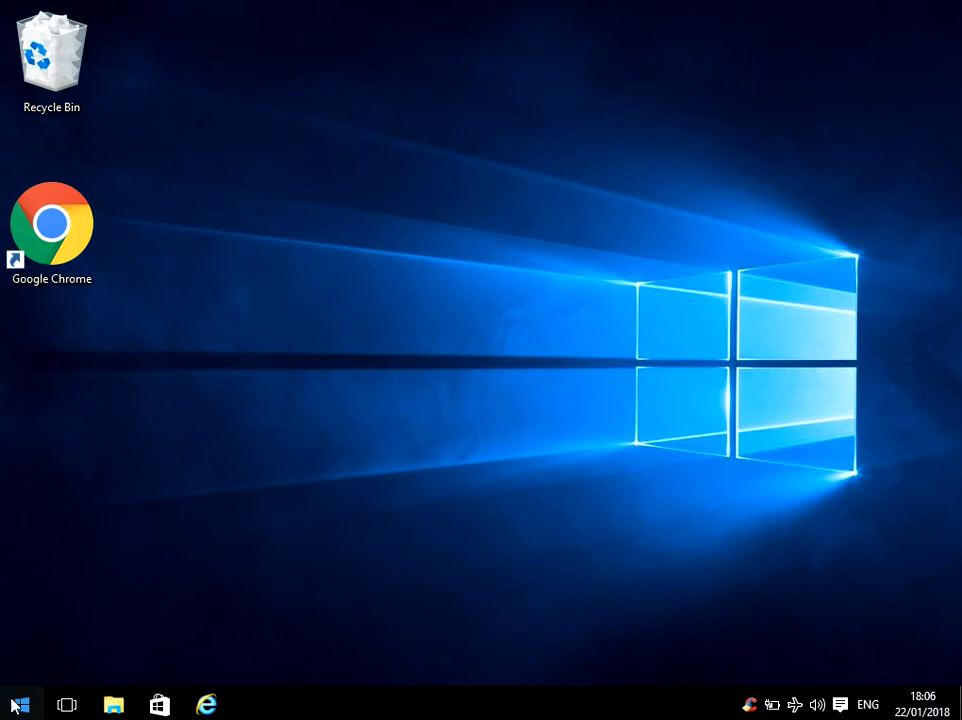
Search Start for 'cmd' and run Command Prompt as administrator
left_click(20, 704)
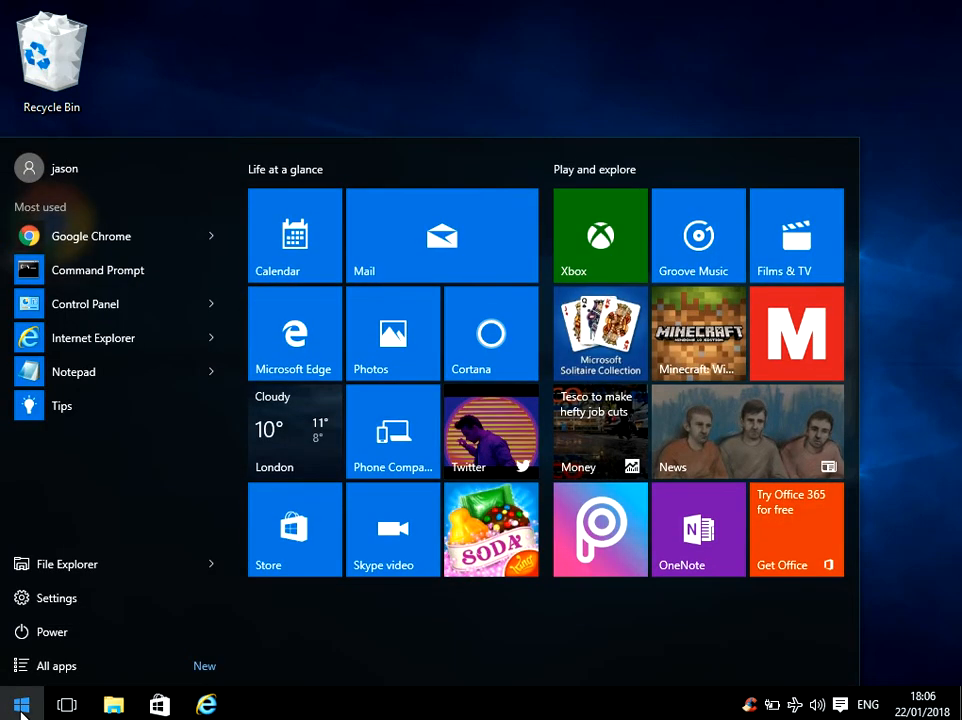
type("cmd")
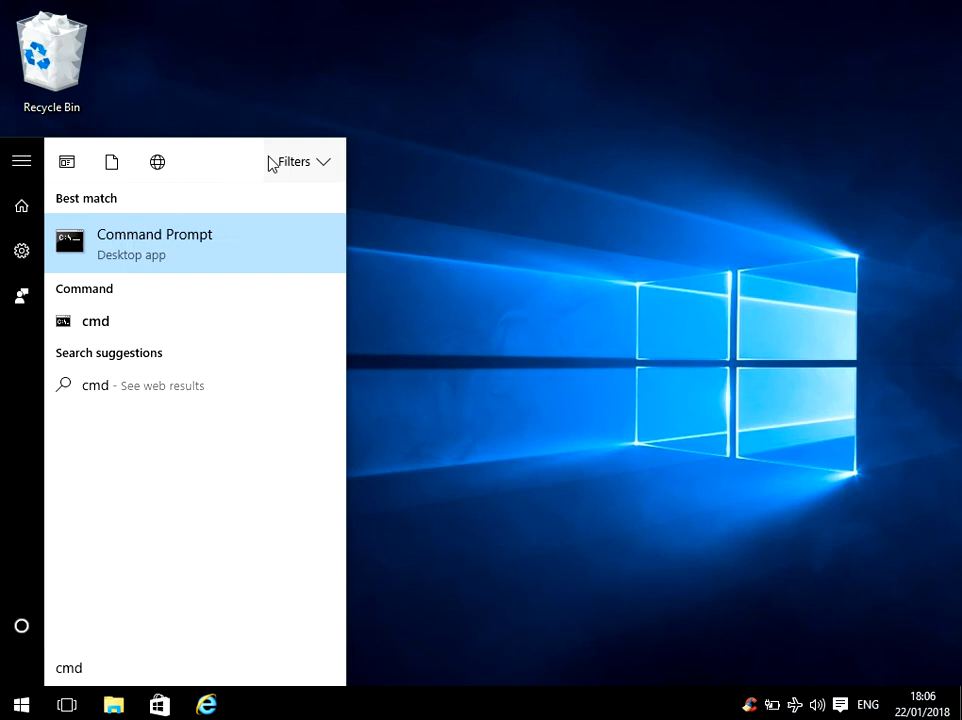
mouse_move(170, 242)
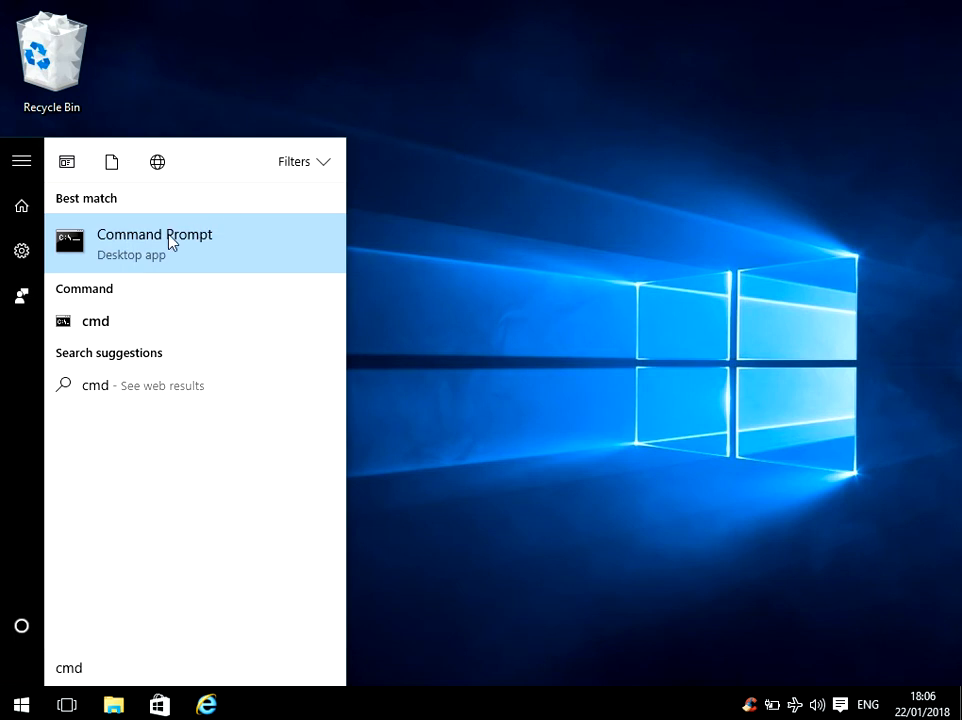
right_click(154, 242)
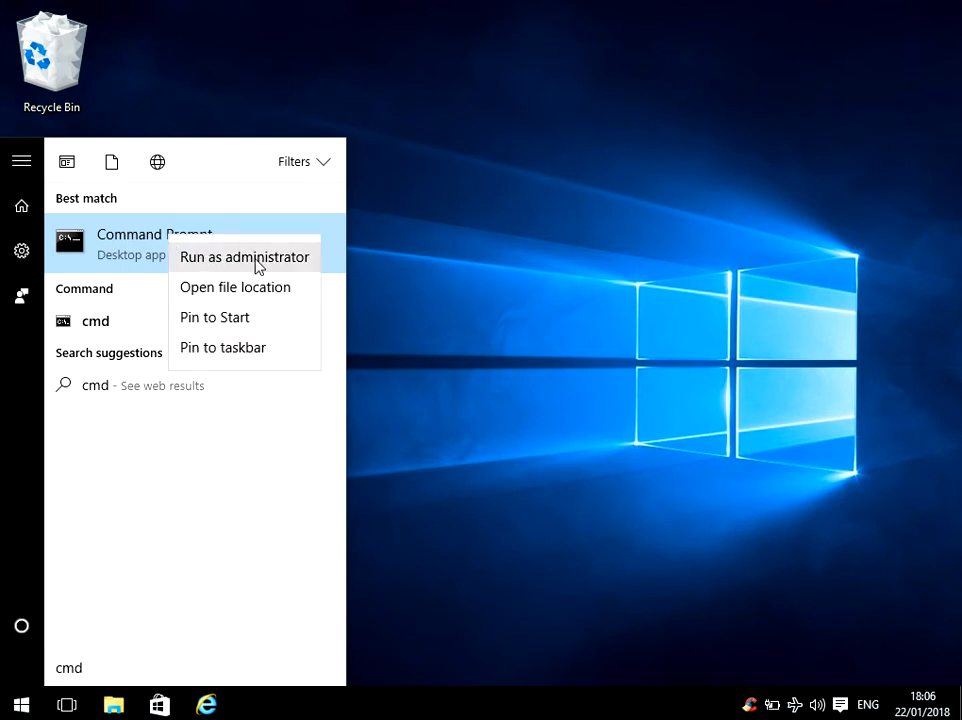
left_click(244, 256)
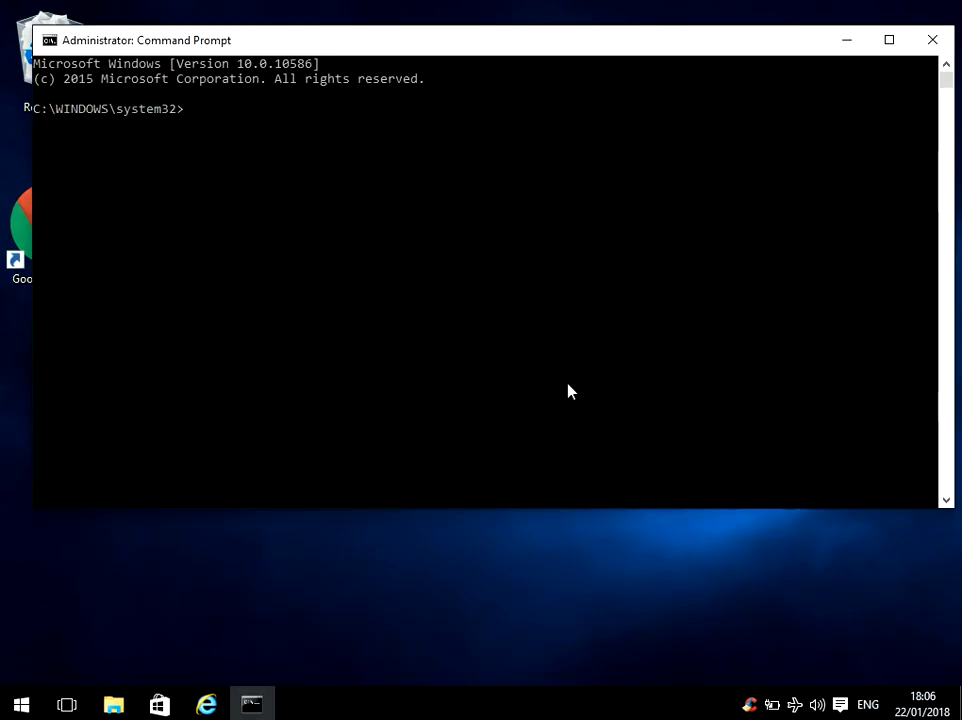
Run chkdsk C: /f /r and answer y to schedule the check at next restart
type("chk")
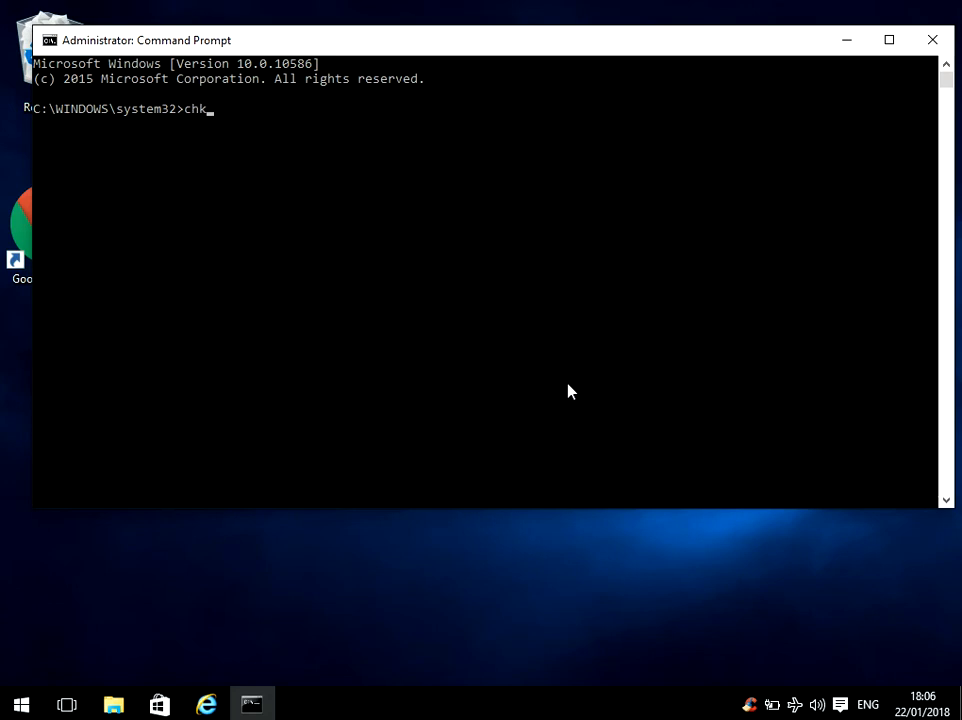
type("dsk")
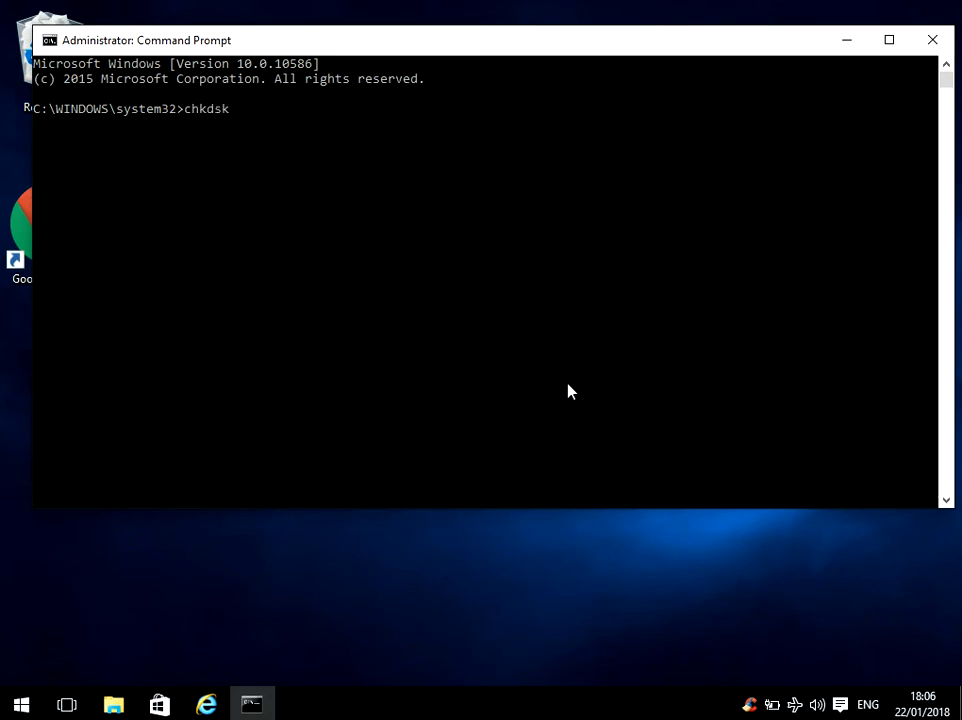
type("C: /f")
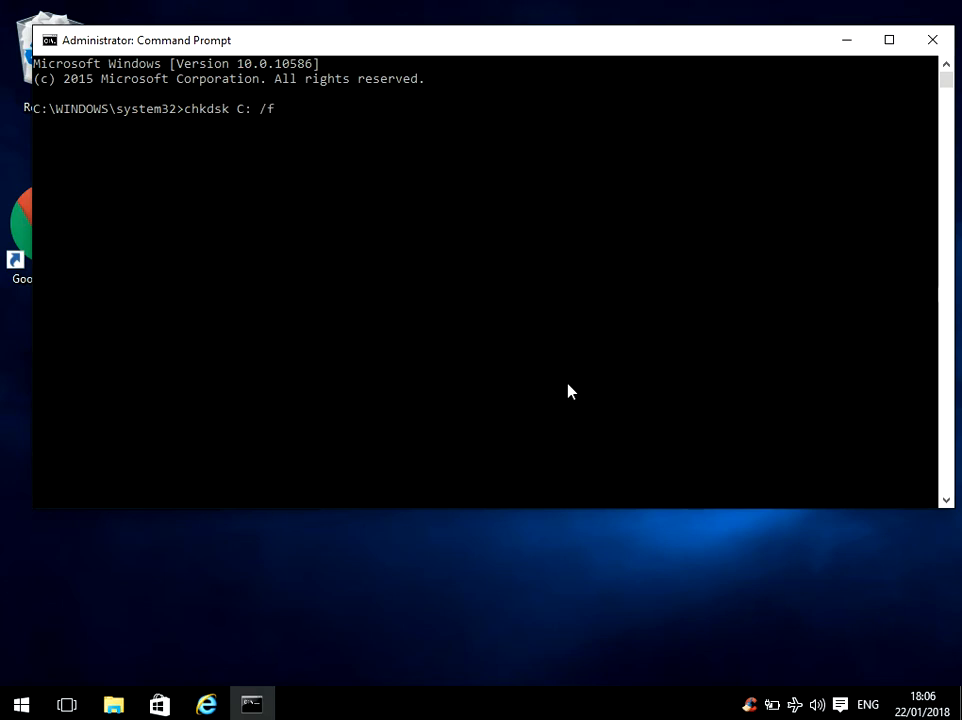
type("/r")
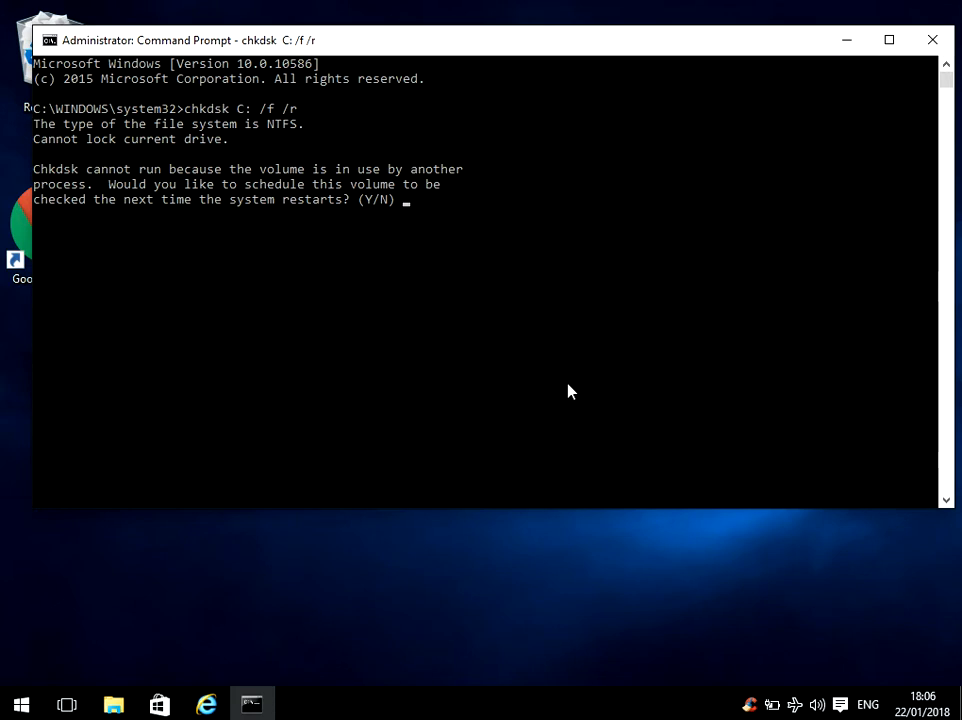
type("y")
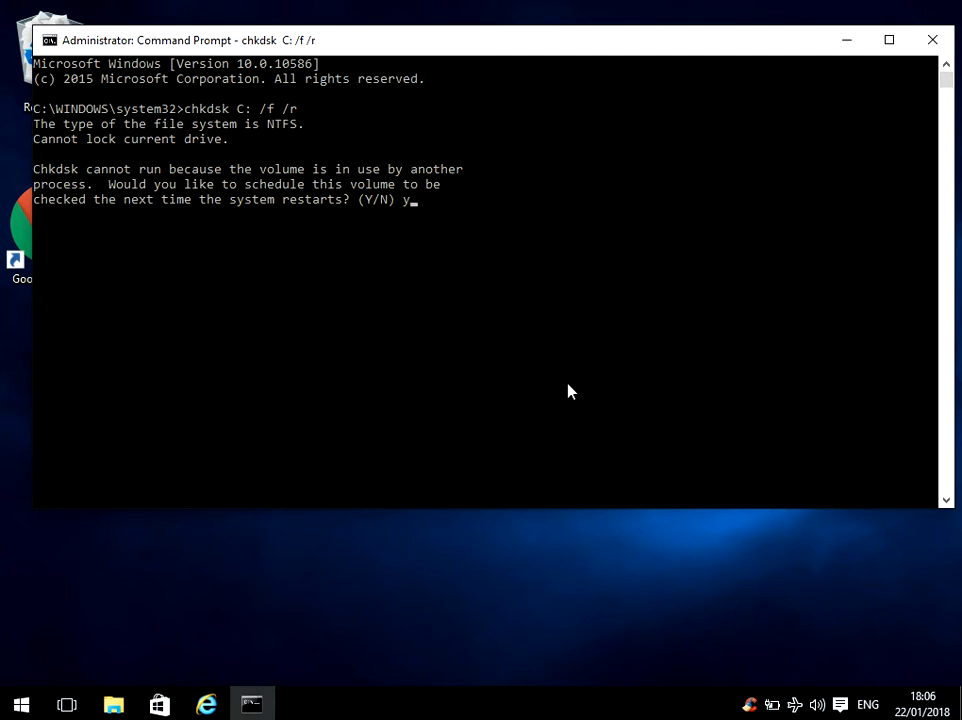
key("enter")
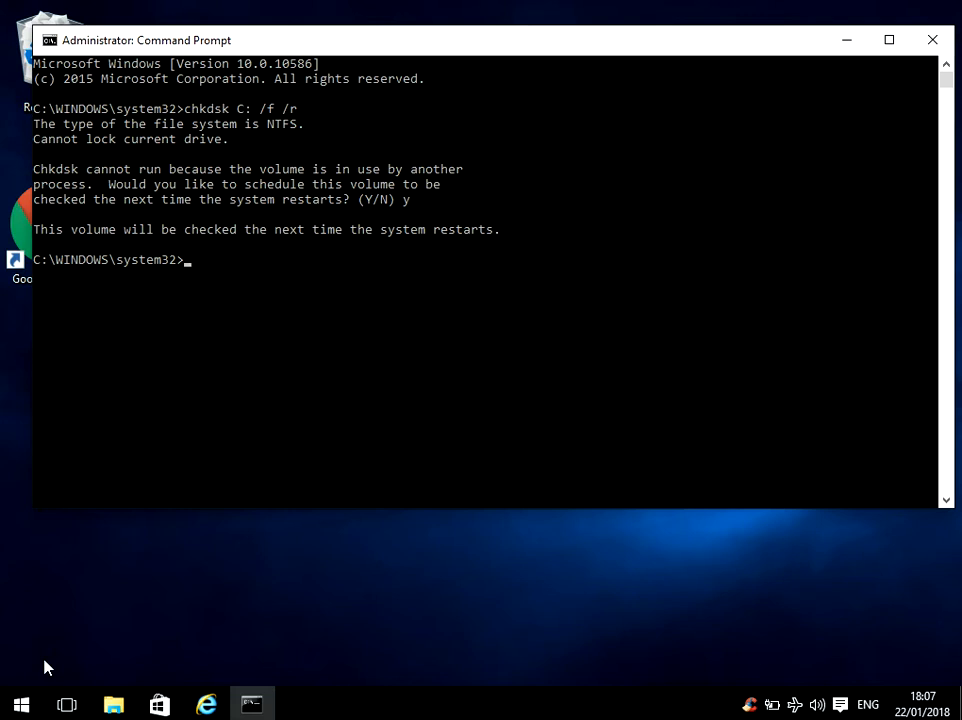
mouse_move(402, 358)
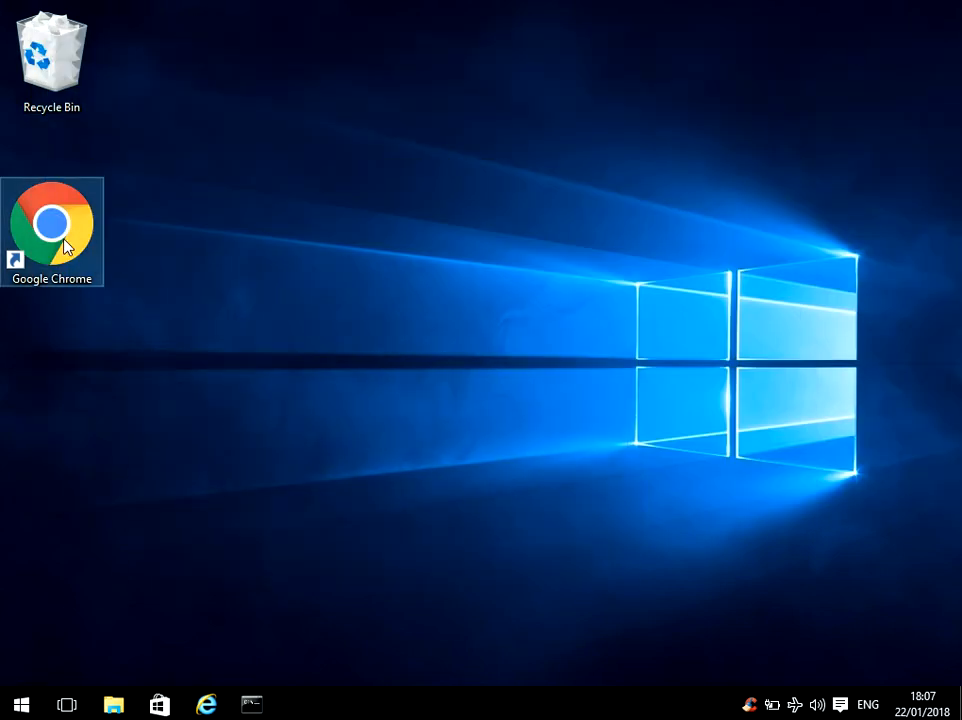
Google 'windows 10 iso' in Chrome and reach Microsoft's Create Windows 10 installation media section
double_click(52, 222)
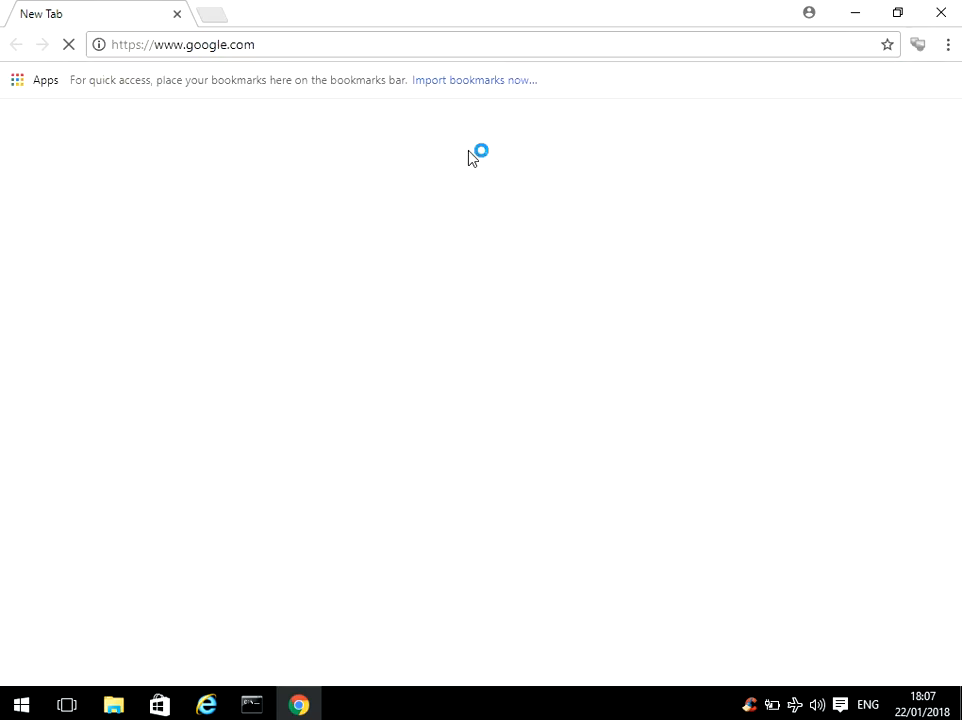
type("windows 10")
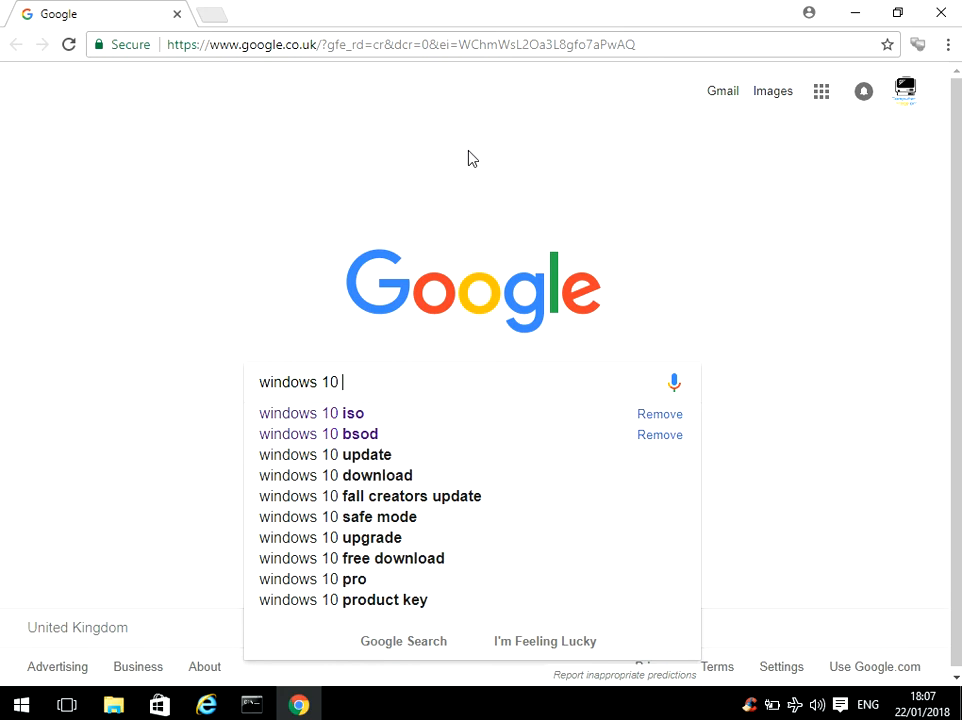
left_click(312, 412)
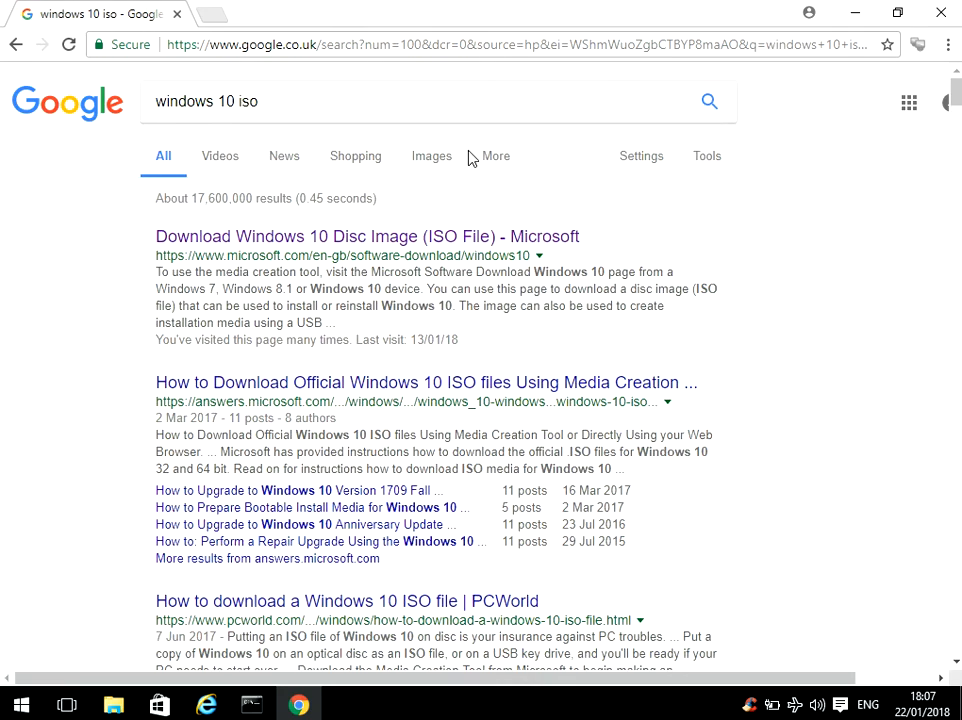
left_click(366, 236)
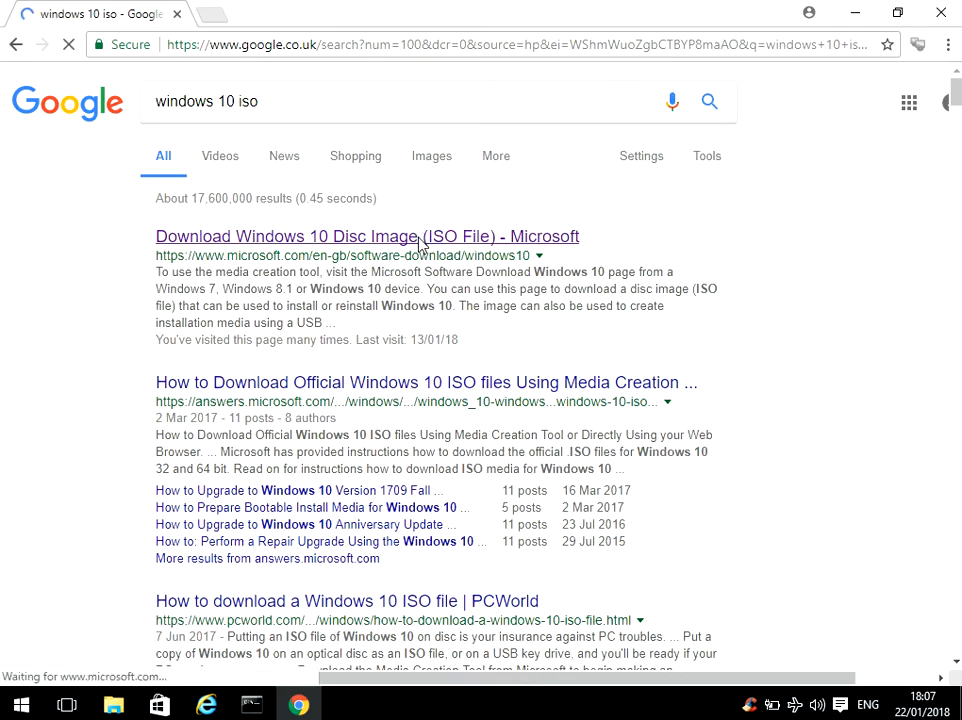
left_click(366, 236)
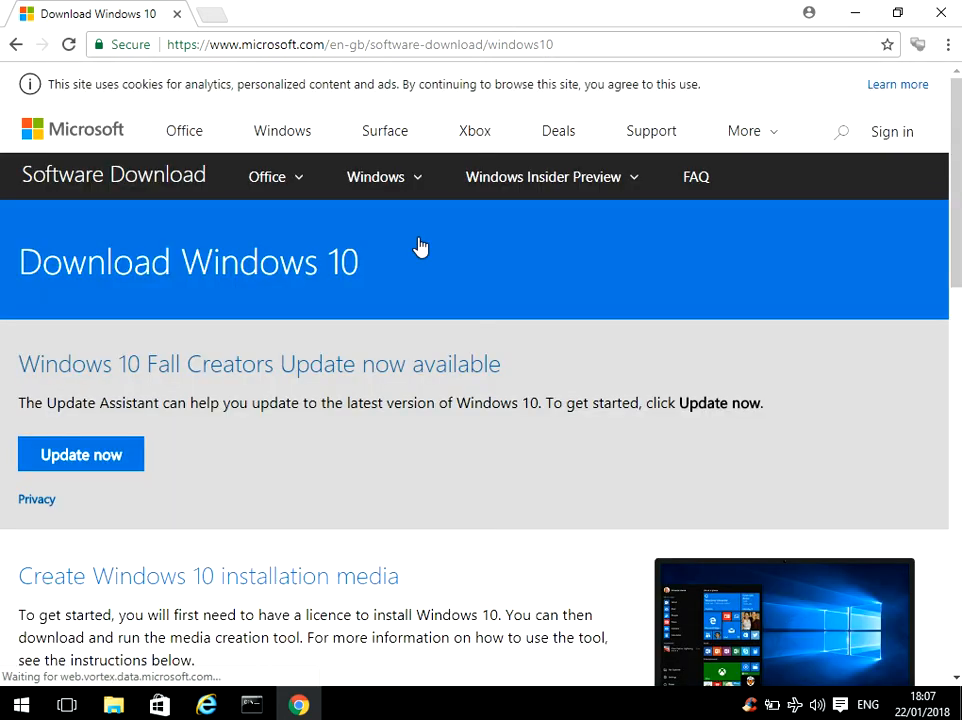
scroll("down", 3)
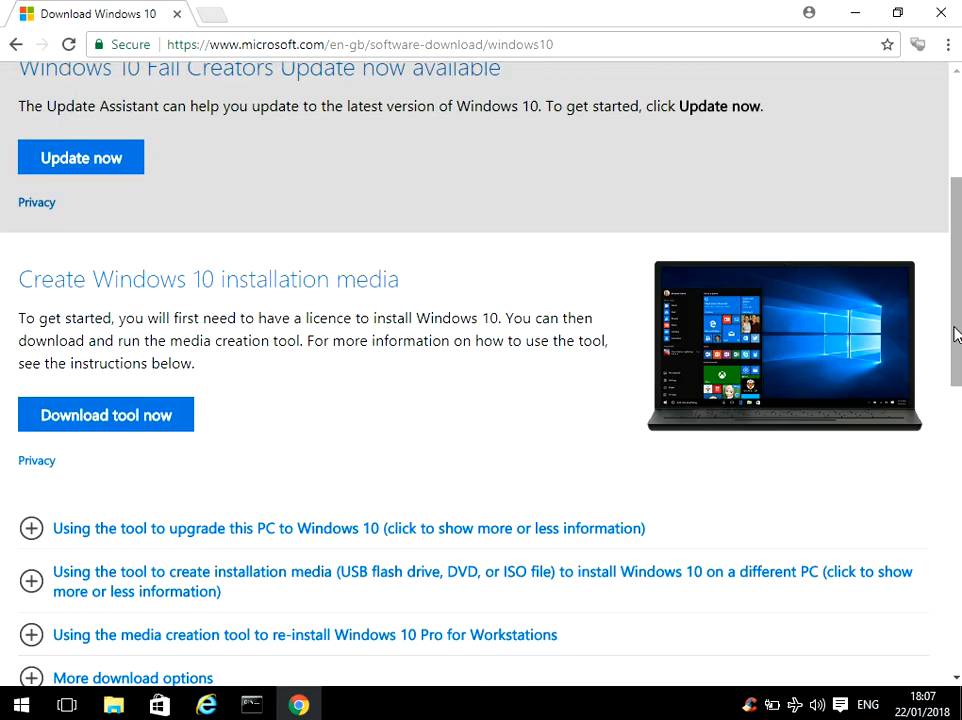
scroll("down", 3)
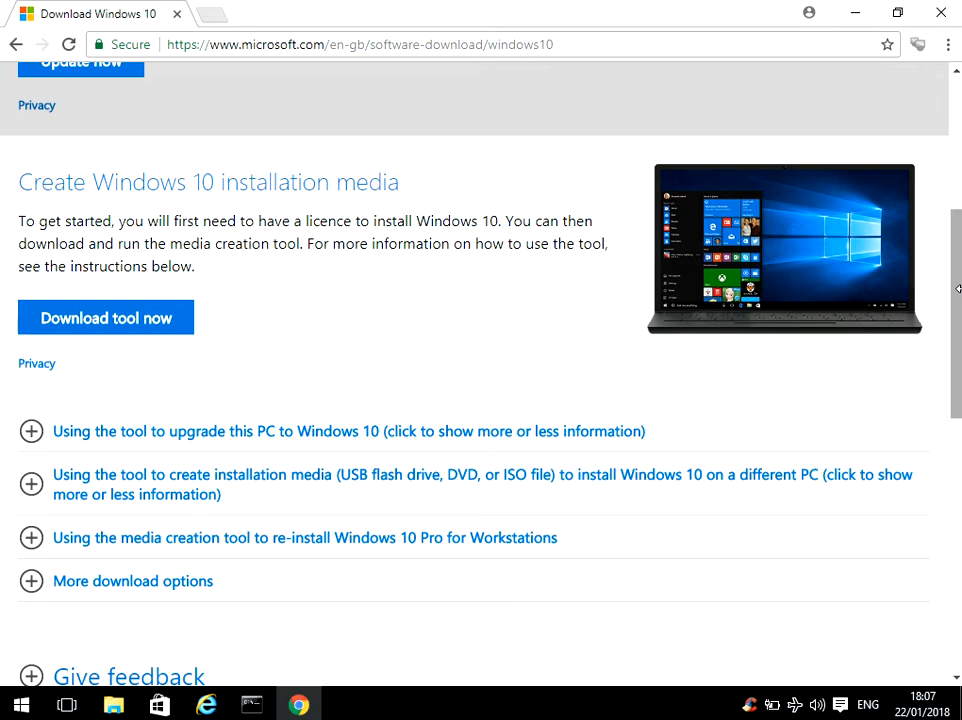
mouse_move(928, 184)
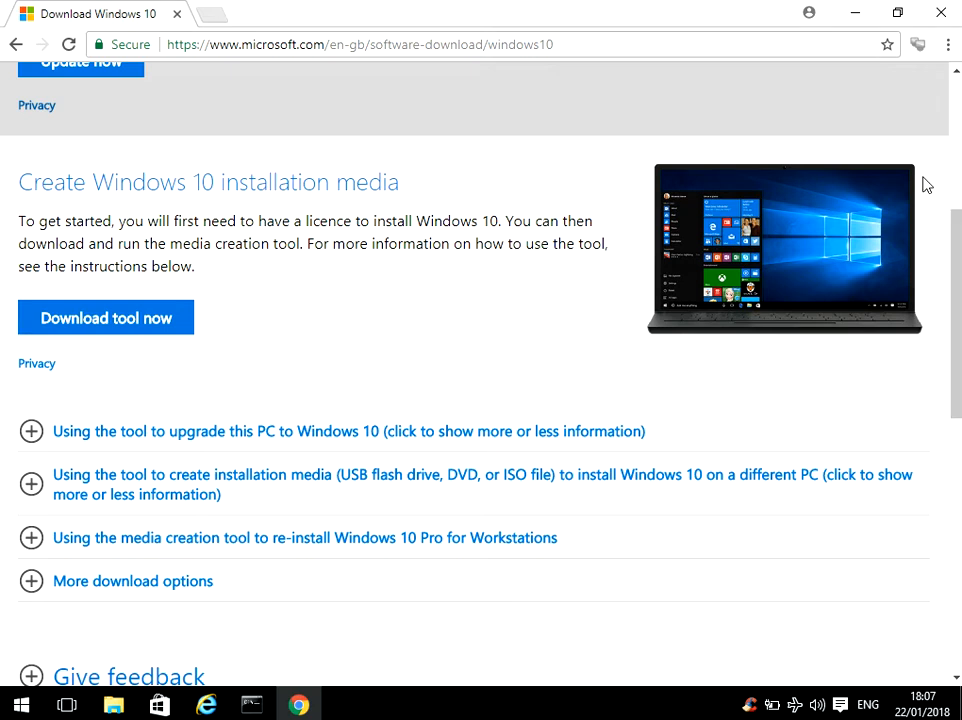
mouse_move(944, 36)
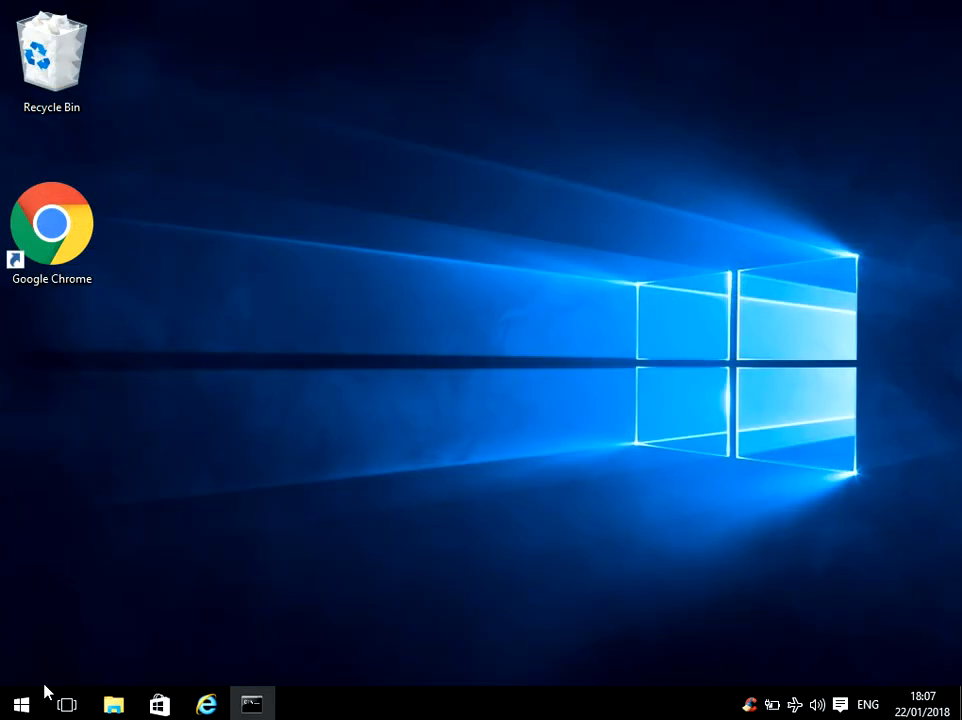
Restart the PC via Start > Power and boot from the installation disc
left_click(20, 704)
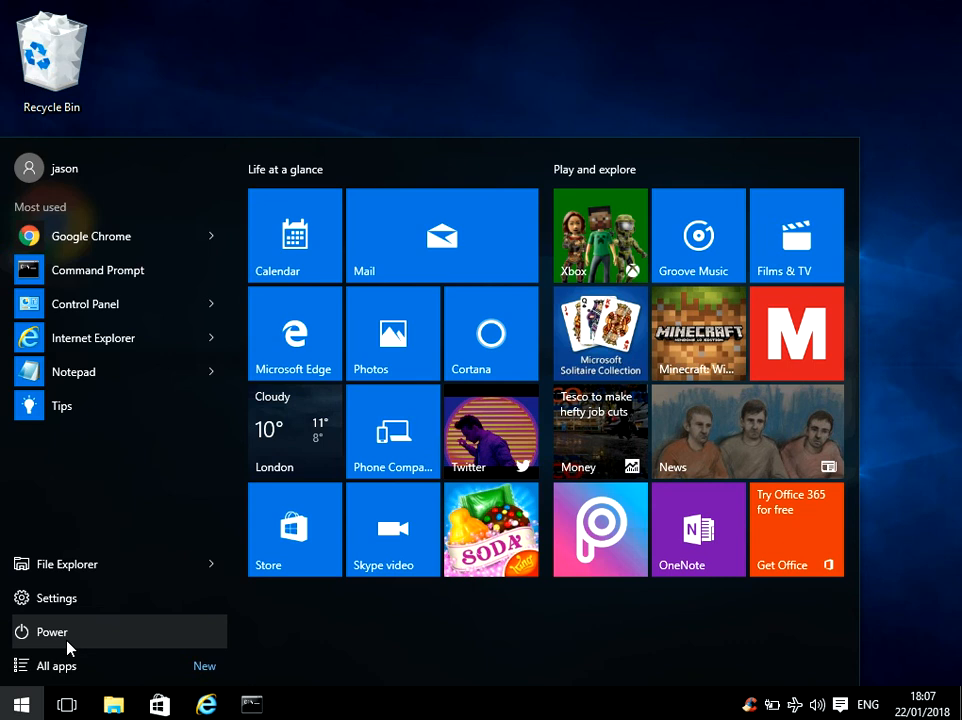
left_click(52, 632)
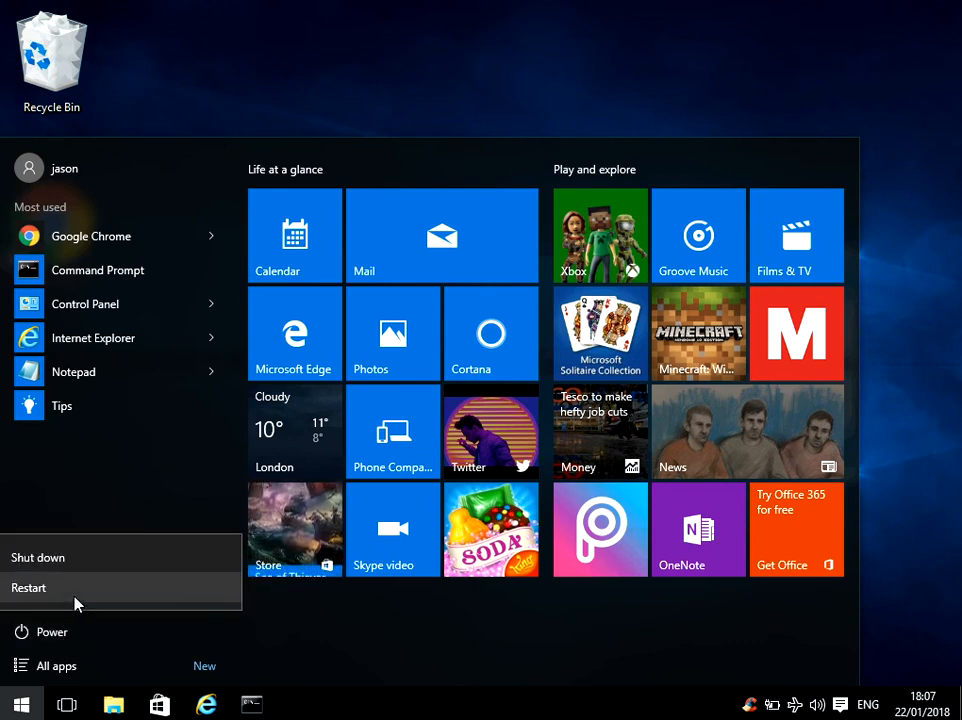
left_click(28, 588)
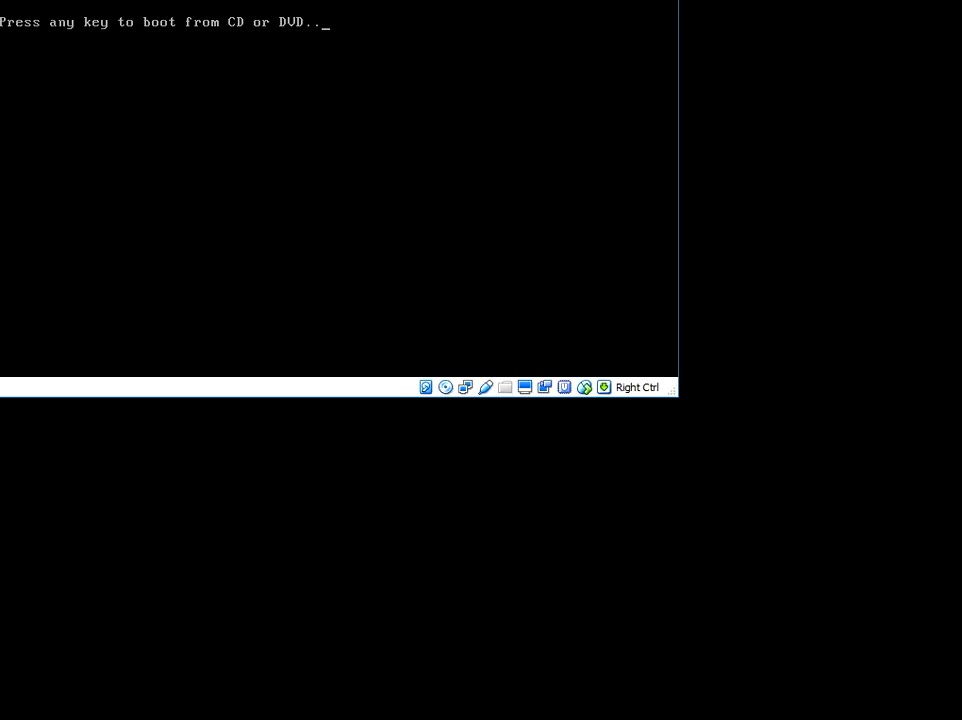
key("enter")
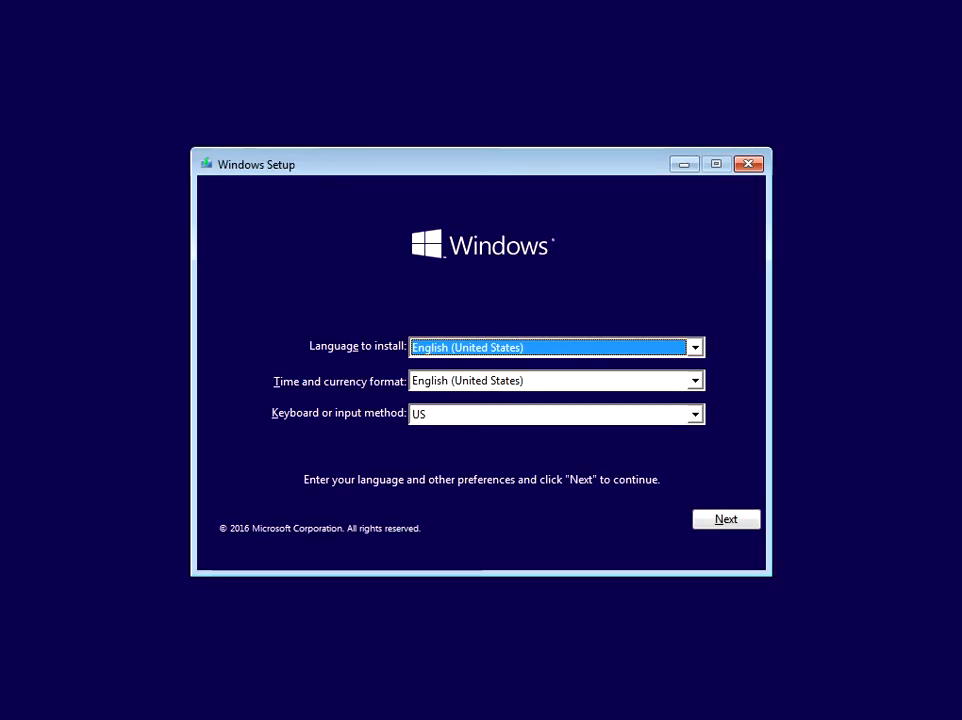
mouse_move(546, 404)
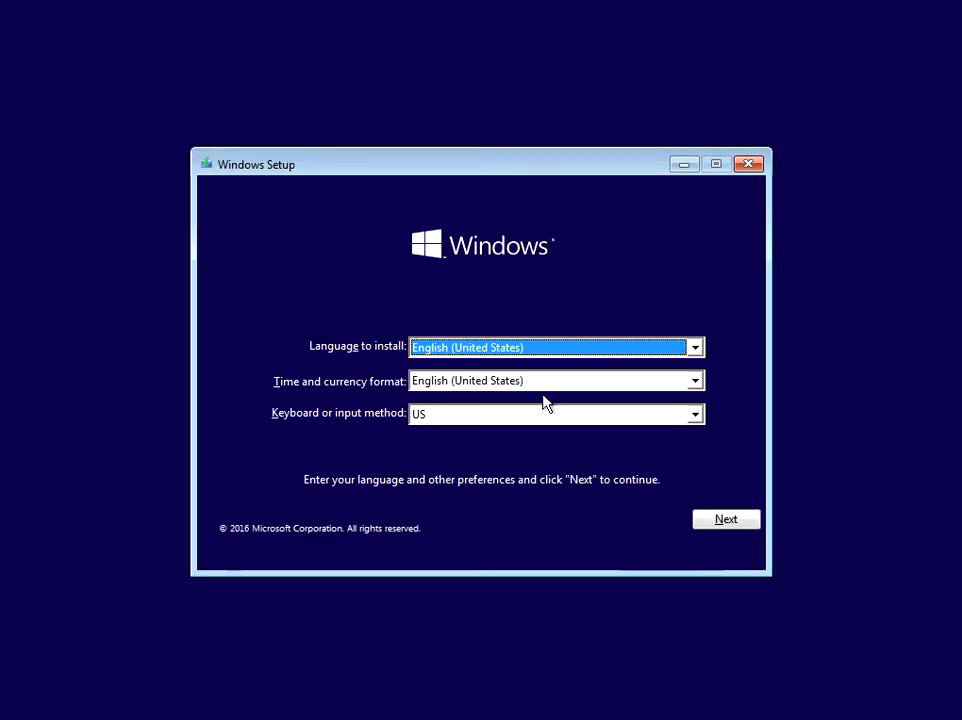
mouse_move(726, 496)
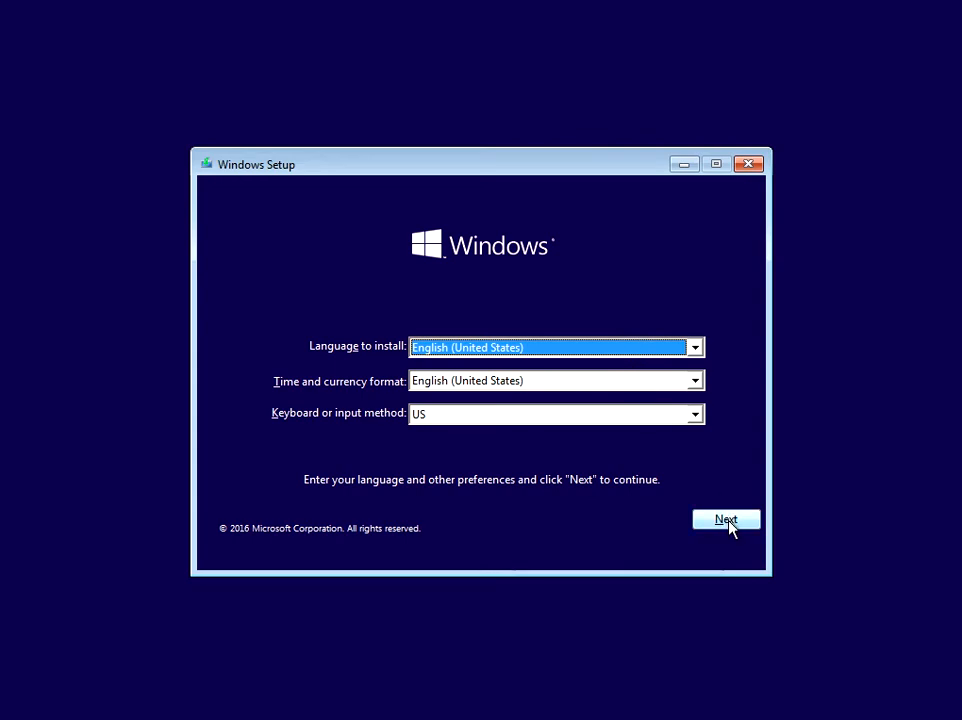
Accept the default English (United States) language settings and continue to Install now
left_click(724, 520)
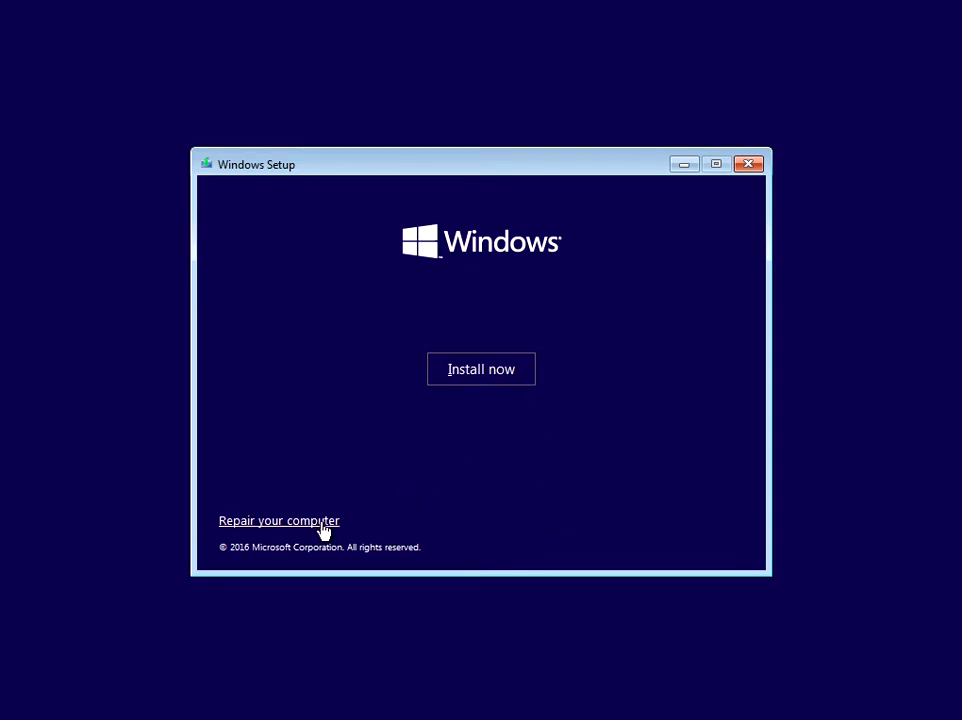
Go through Repair your computer, Troubleshoot and Advanced options to the recovery Command Prompt
left_click(280, 520)
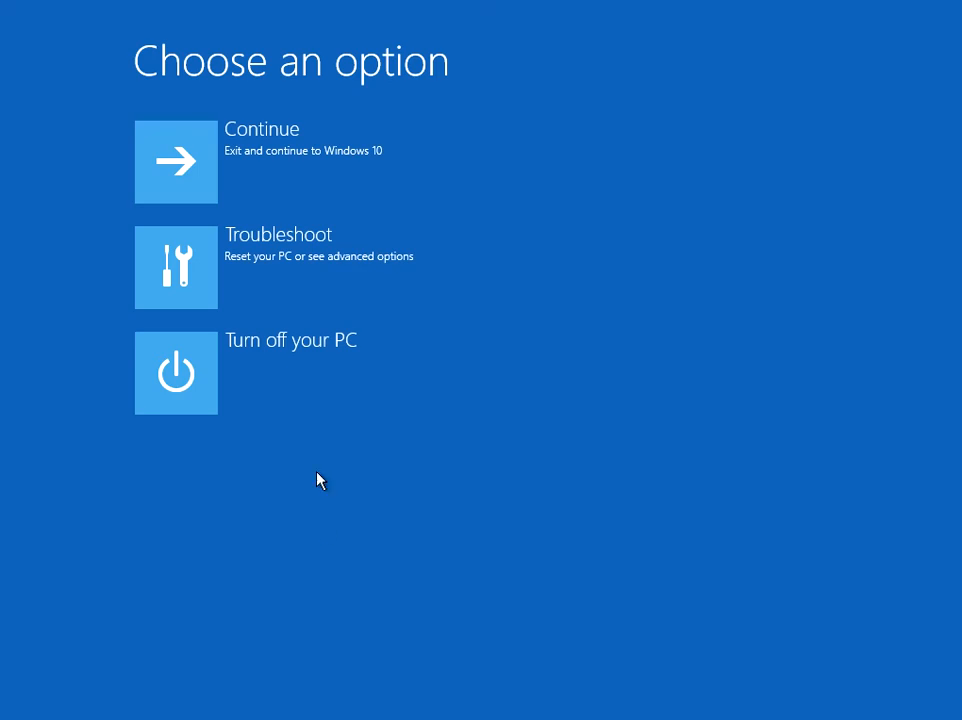
left_click(276, 268)
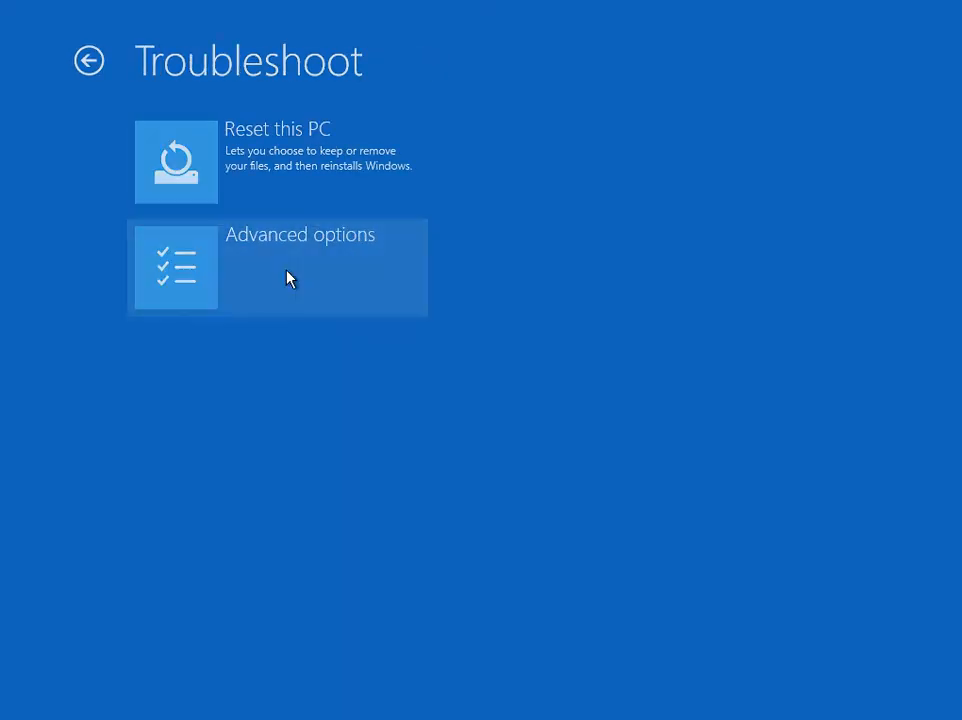
left_click(276, 268)
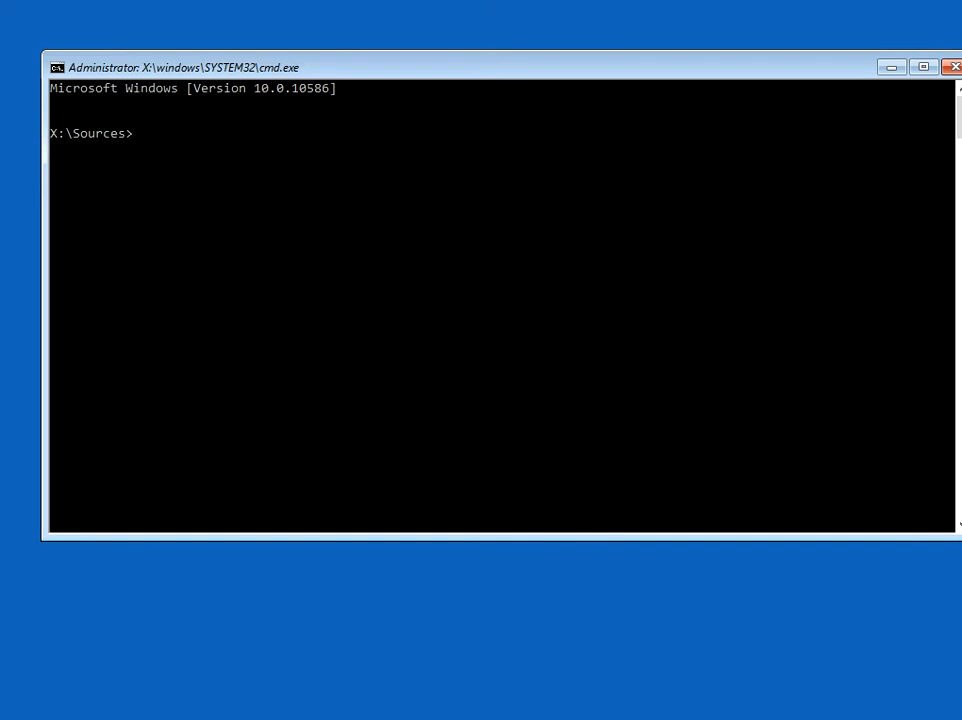
Run chkdsk C: /f /r on the system drive; the scan finds no problems
type("chkd")
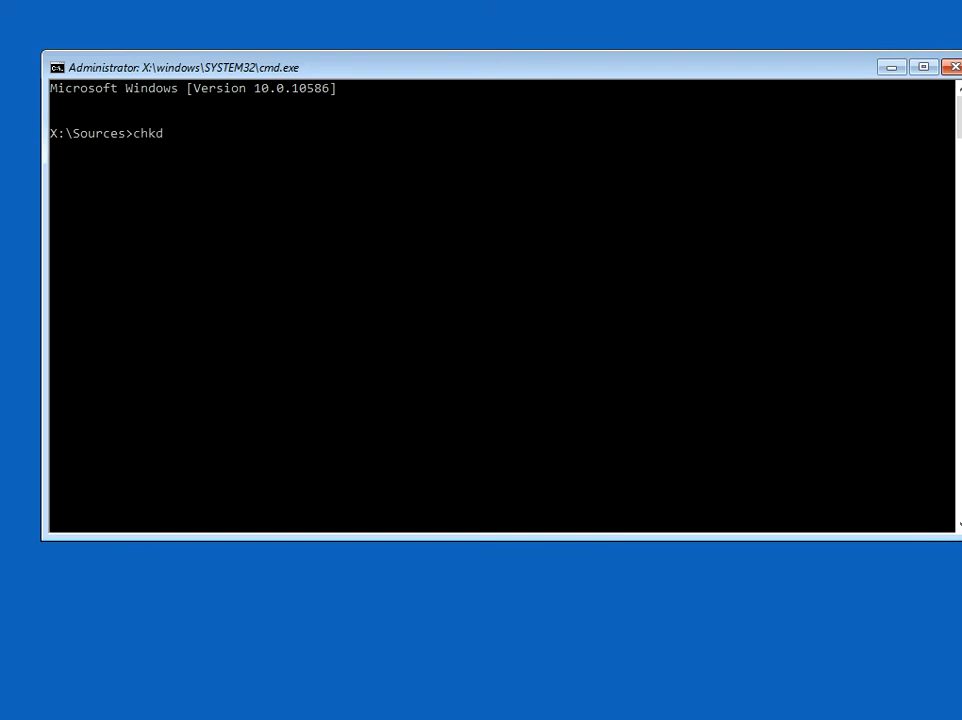
type("sk C:")
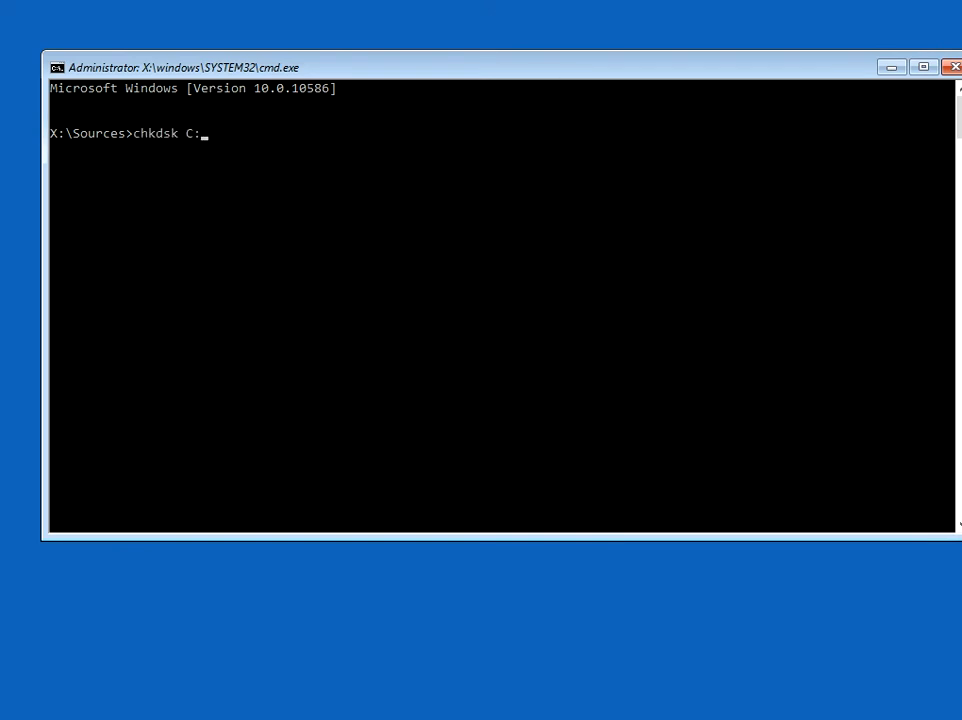
type("/f")
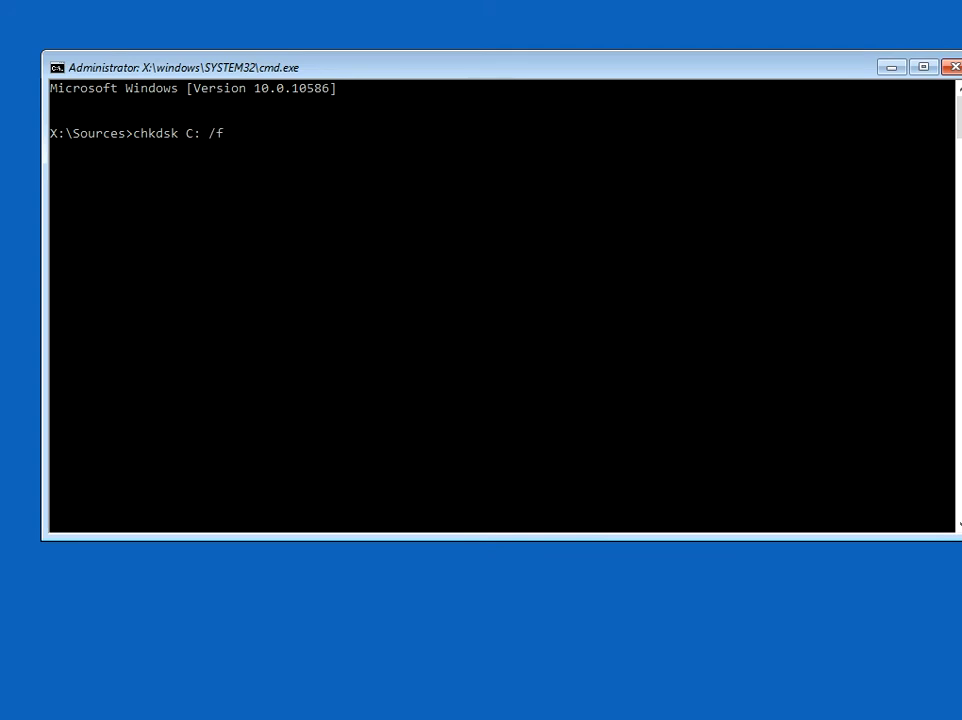
type("/r")
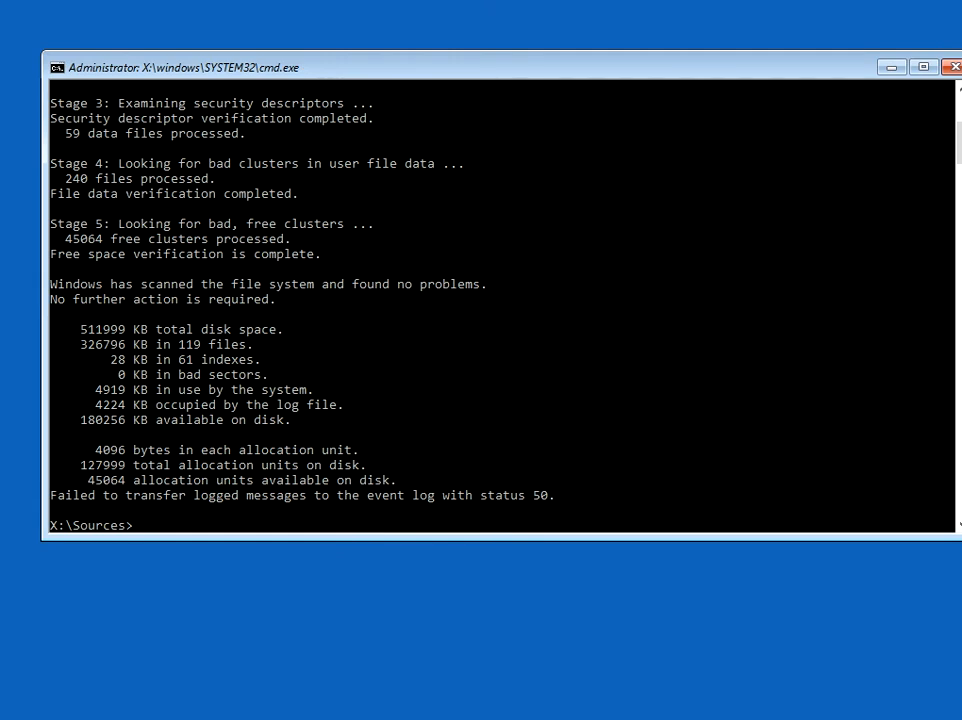
type("e")
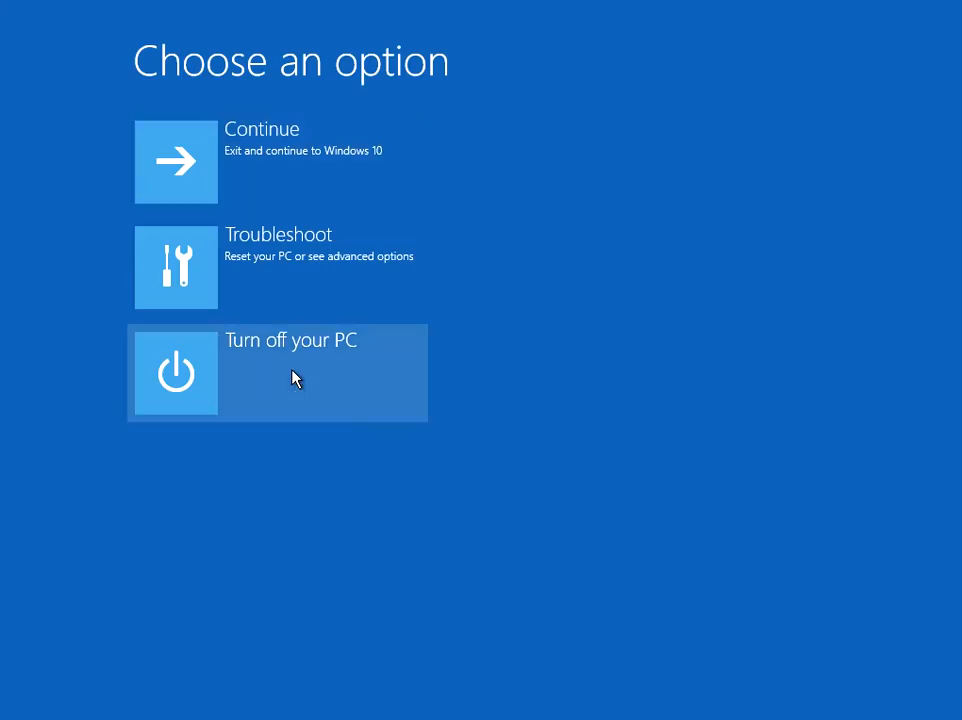
mouse_move(612, 380)
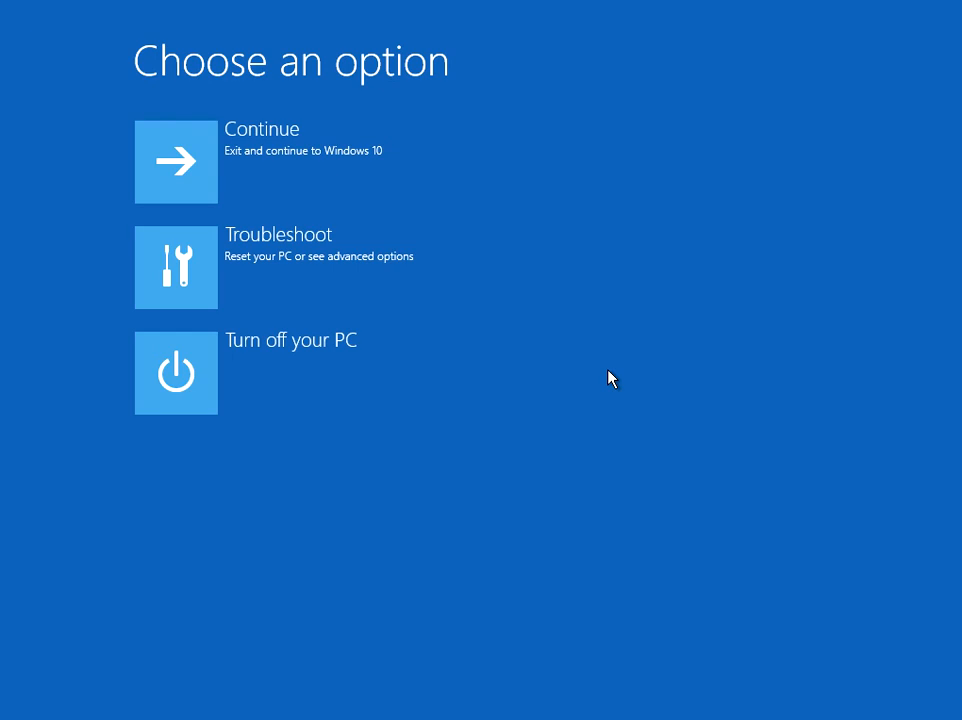
mouse_move(530, 332)
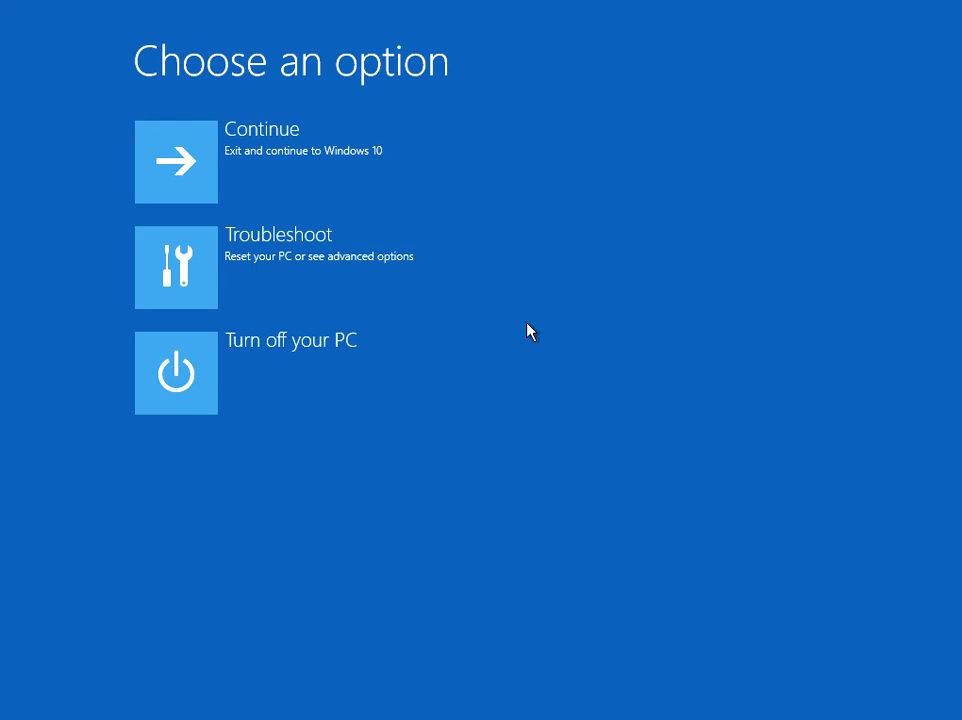
mouse_move(392, 266)
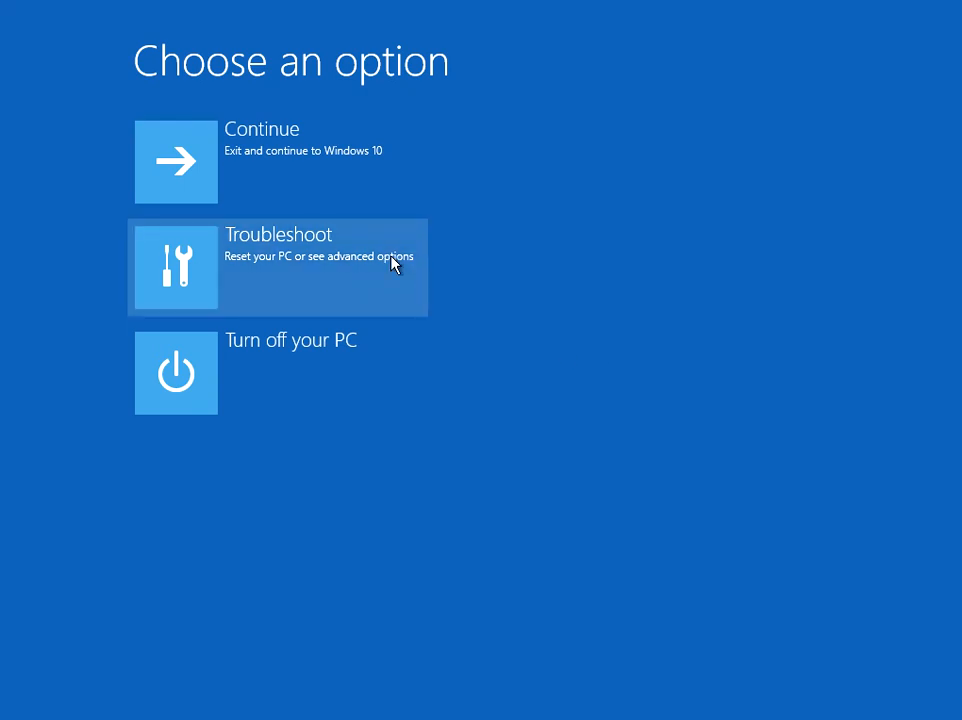
Return through Troubleshoot to Advanced options, where Startup Repair is available
left_click(278, 268)
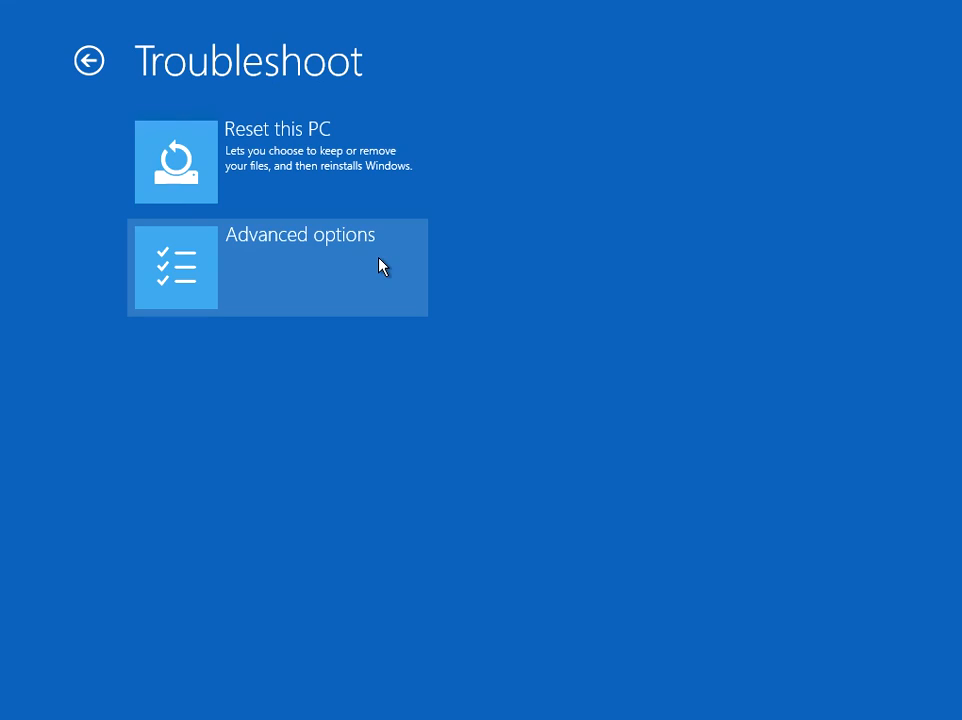
left_click(300, 268)
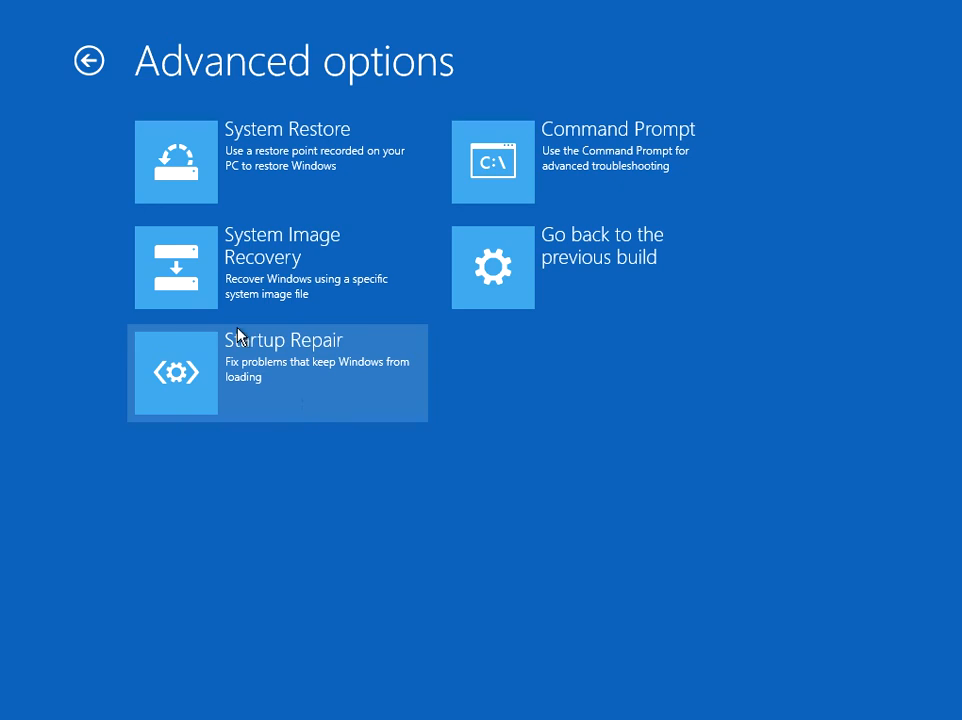
Go back to the Troubleshoot screen offering Reset this PC
left_click(90, 60)
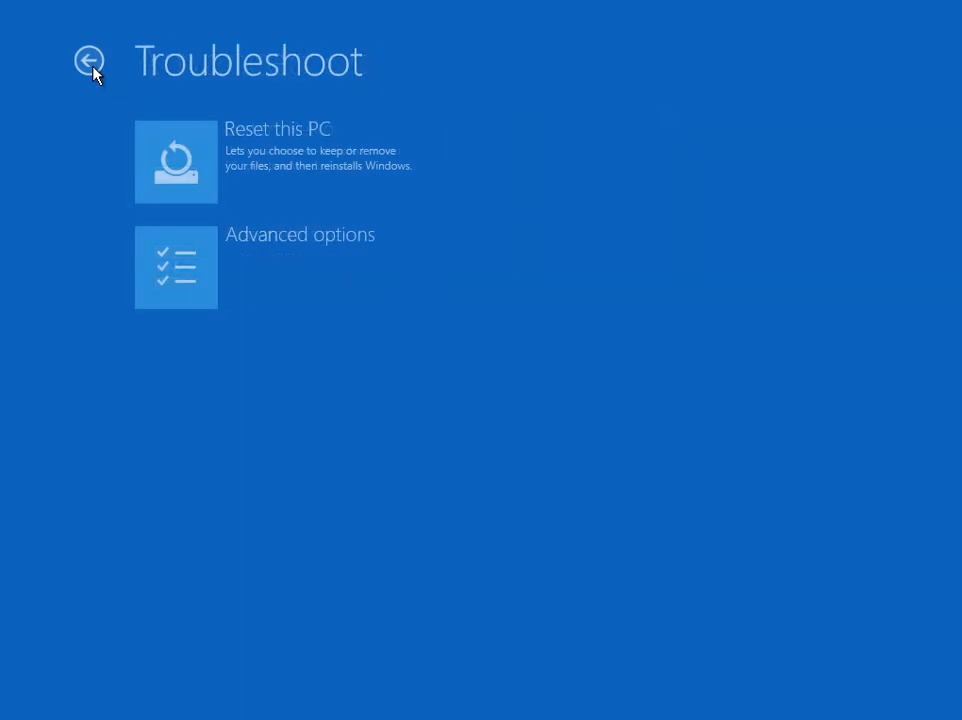
mouse_move(320, 180)
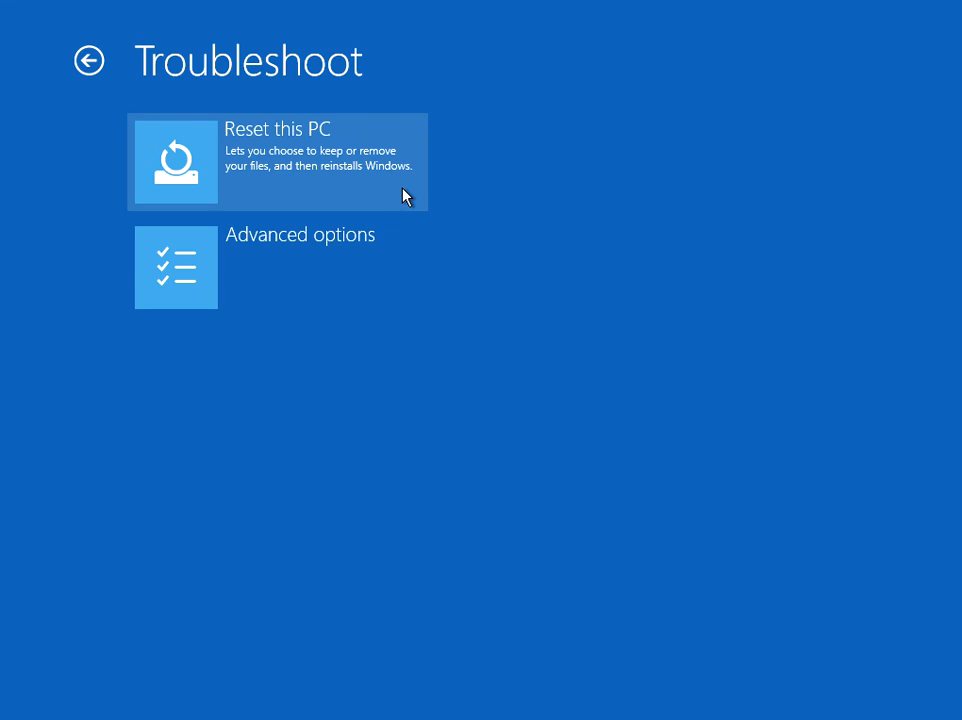
mouse_move(318, 202)
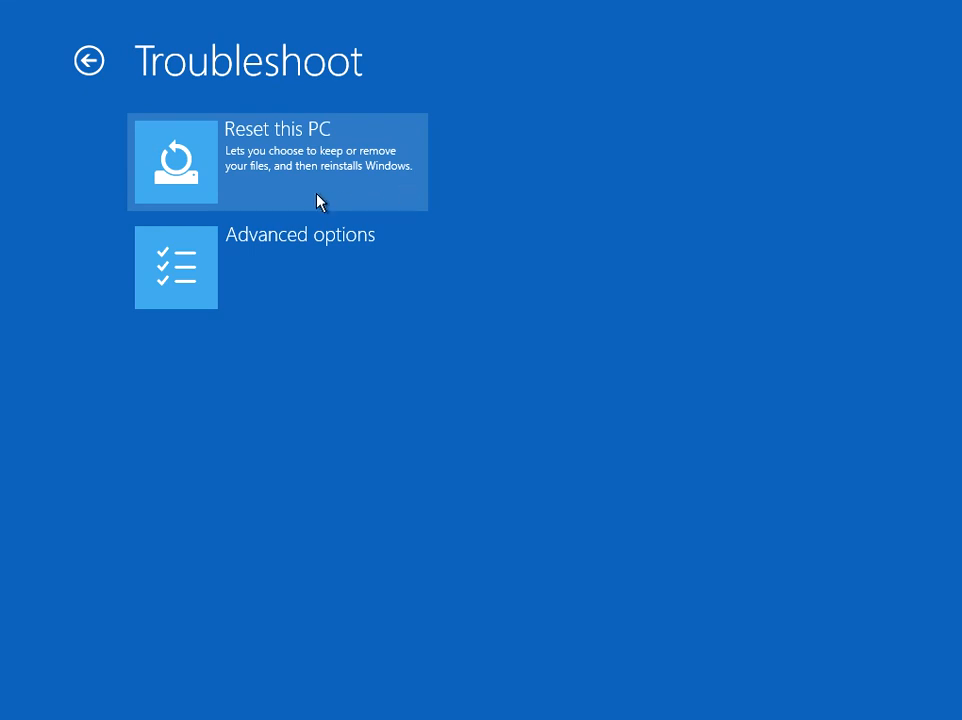
mouse_move(620, 530)
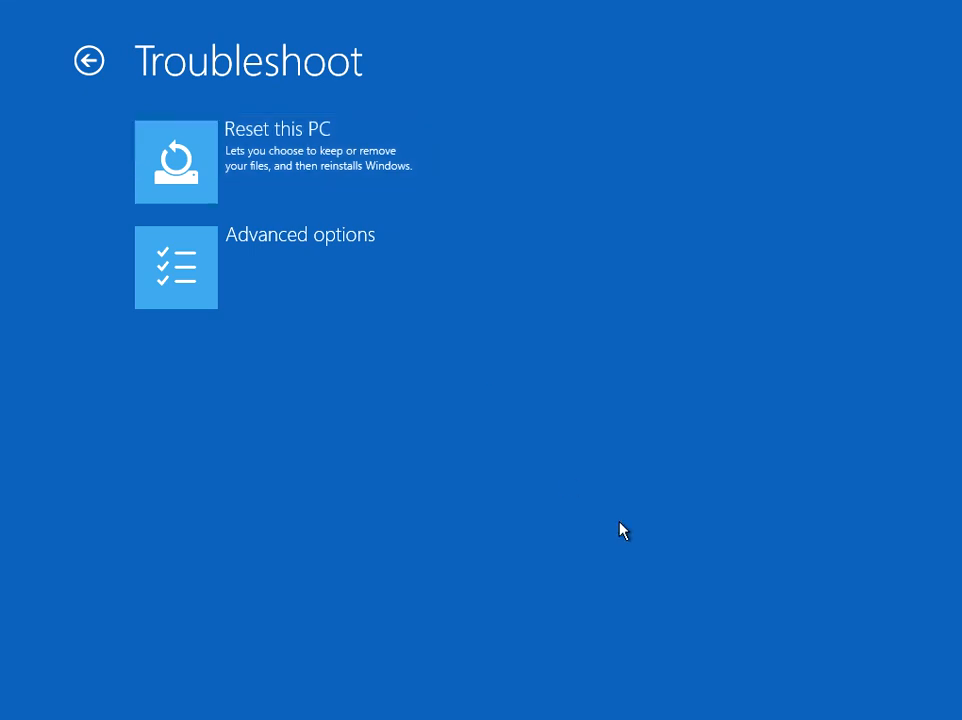
mouse_move(10, 656)
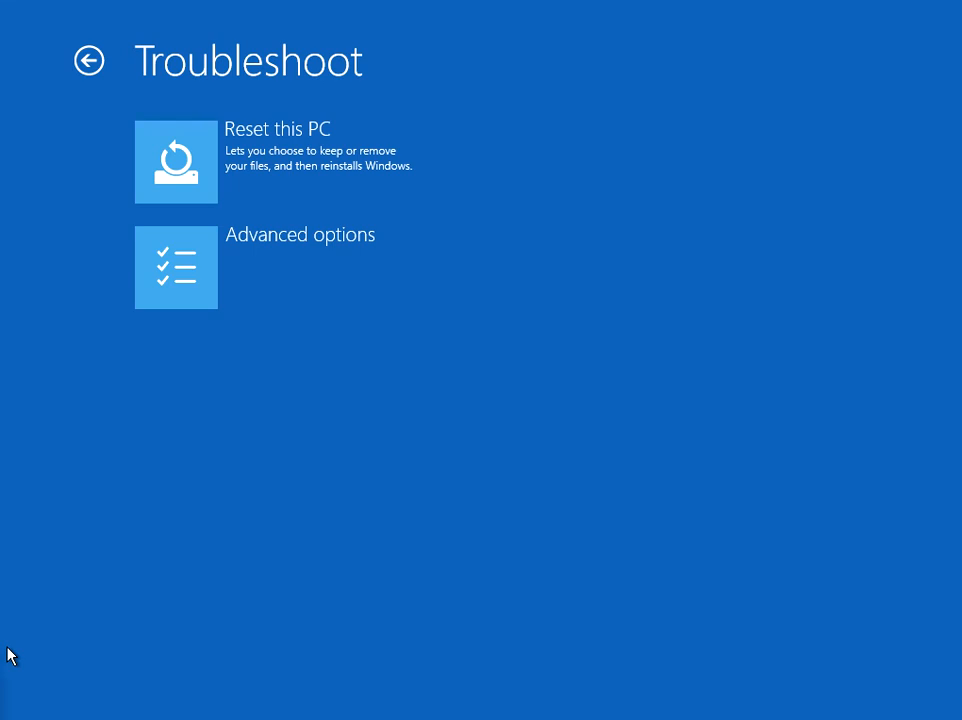